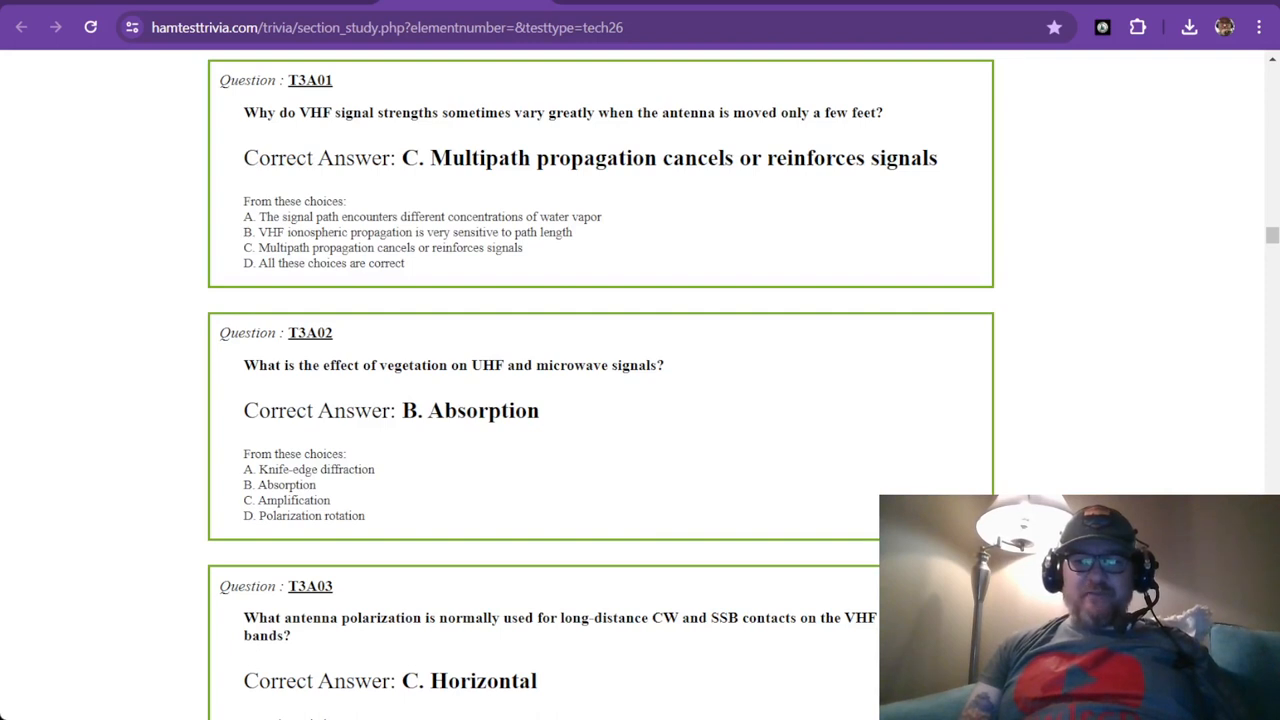
pyautogui.moveTo(544, 390)
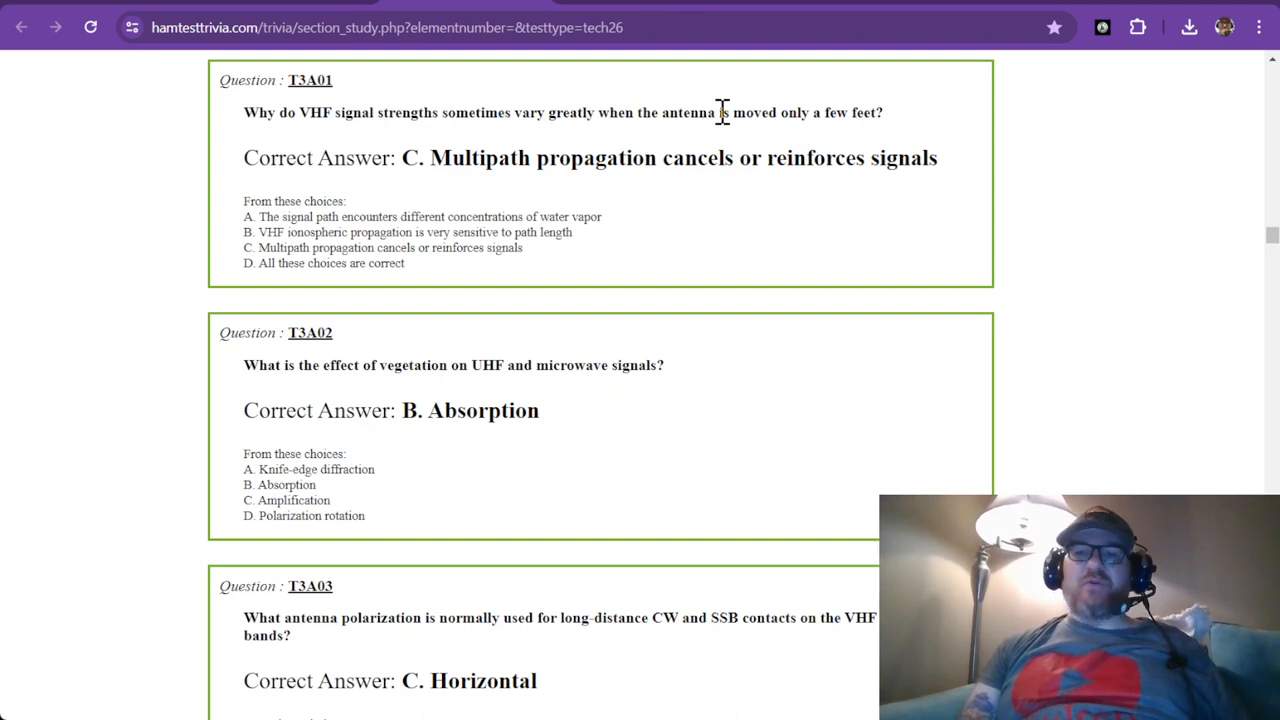
pyautogui.moveTo(590, 140)
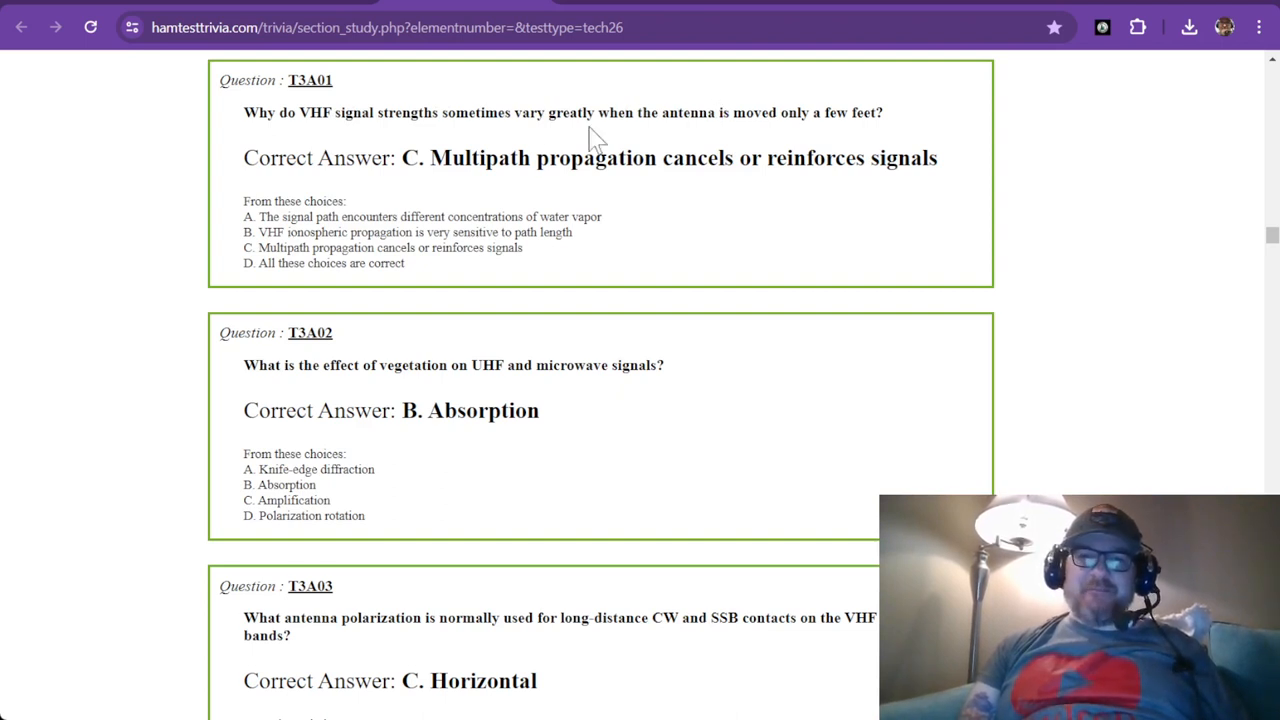
pyautogui.moveTo(428, 162)
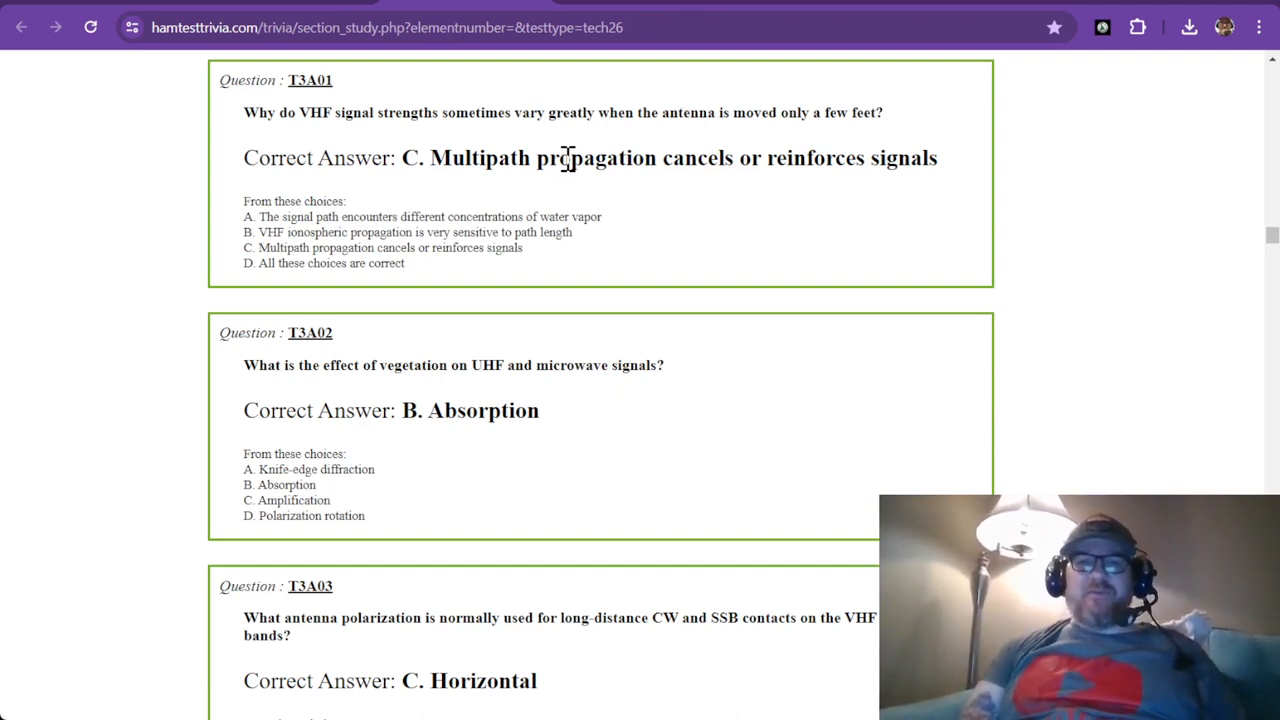
pyautogui.scroll(-3)
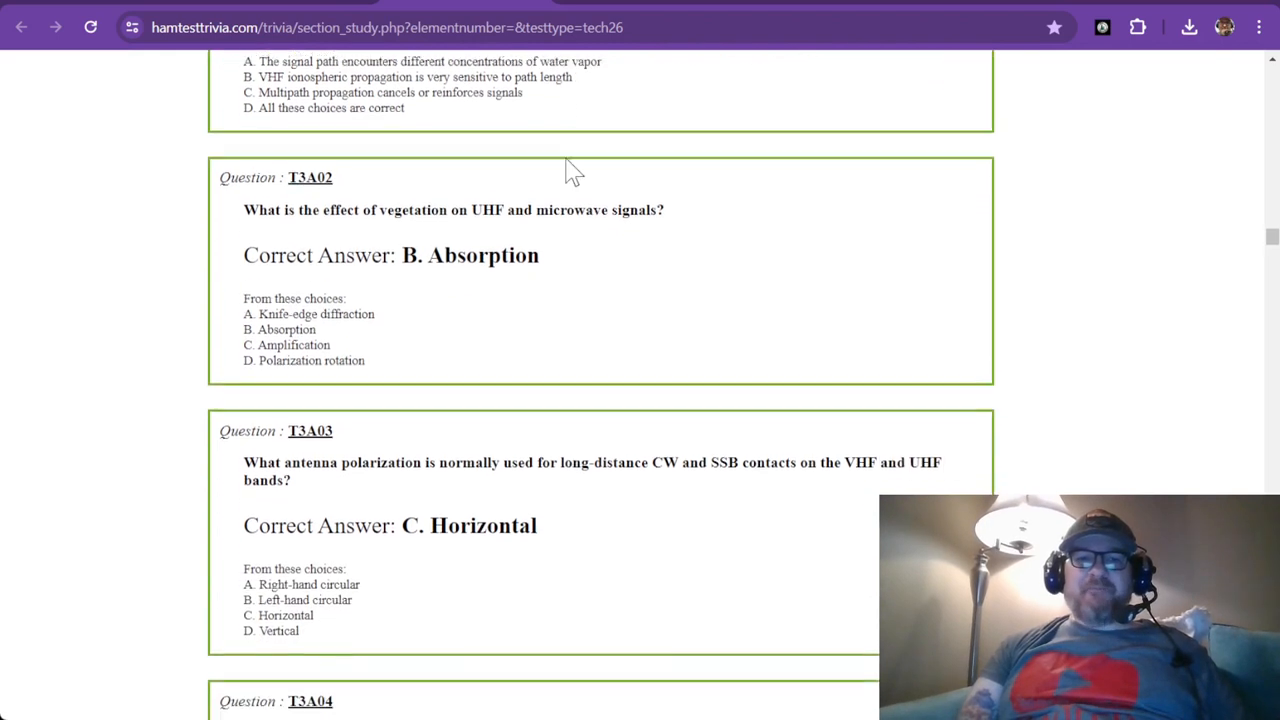
pyautogui.scroll(-3)
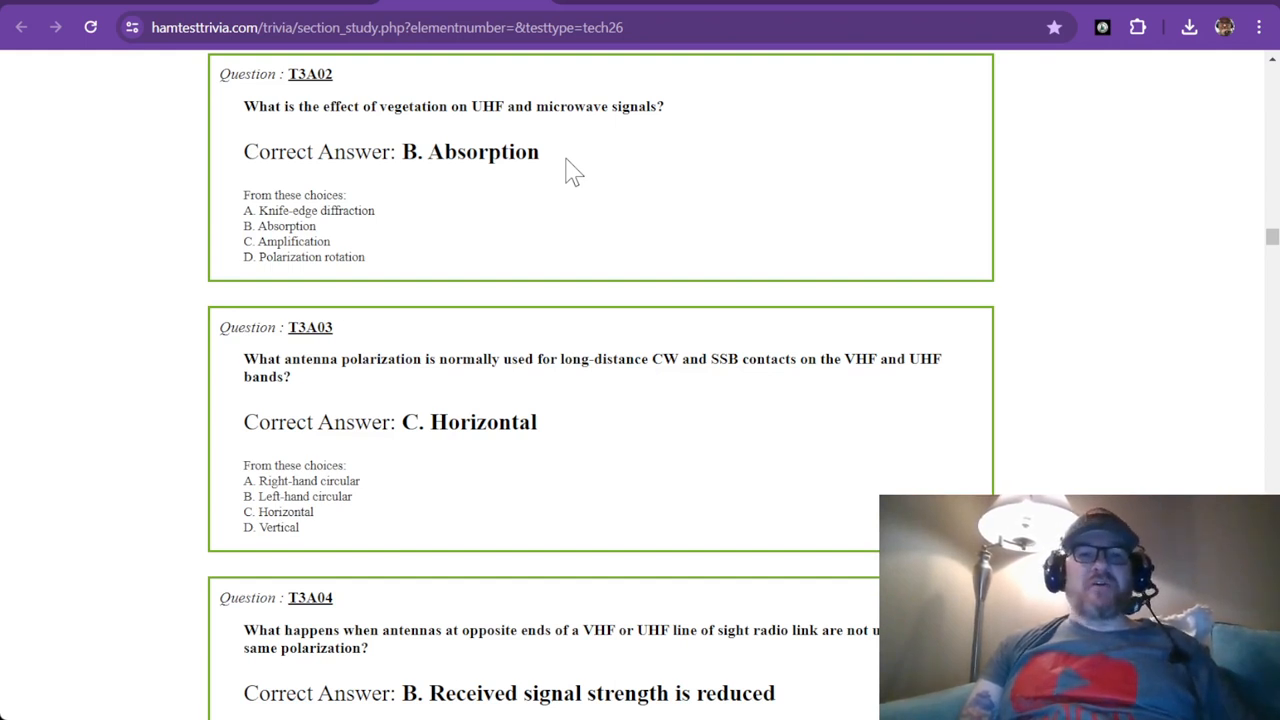
pyautogui.moveTo(488, 160)
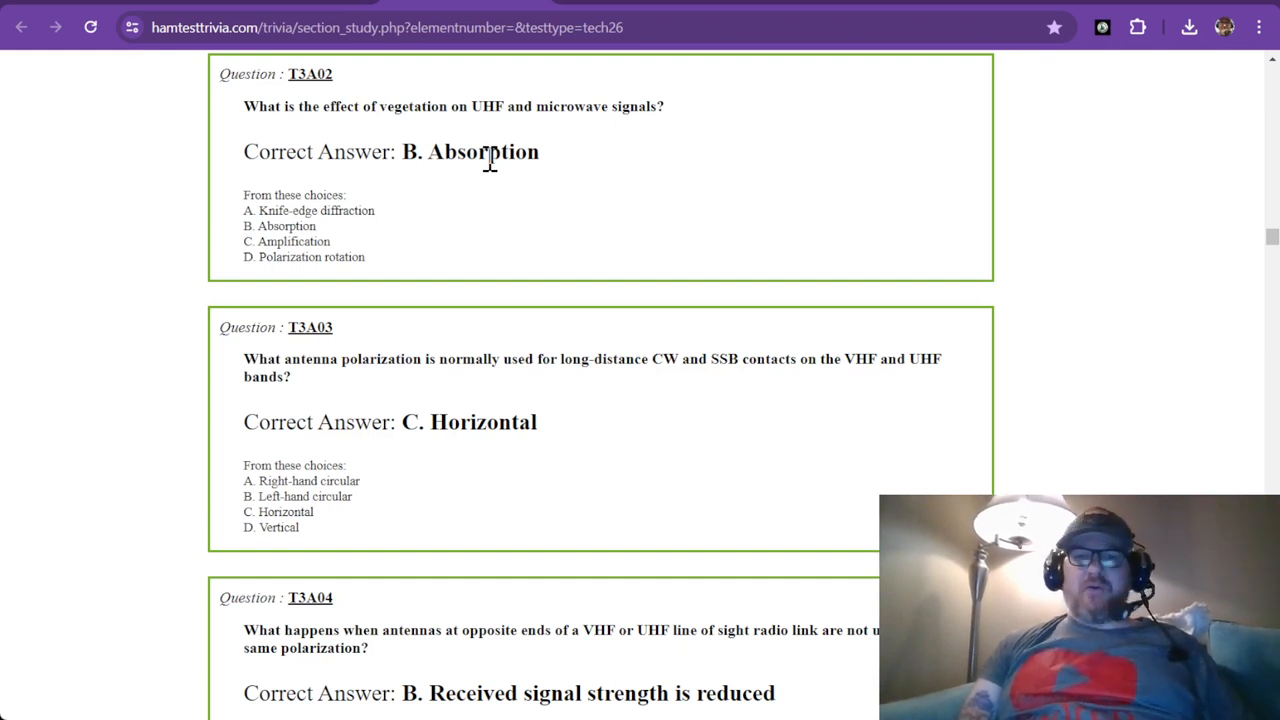
pyautogui.scroll(-3)
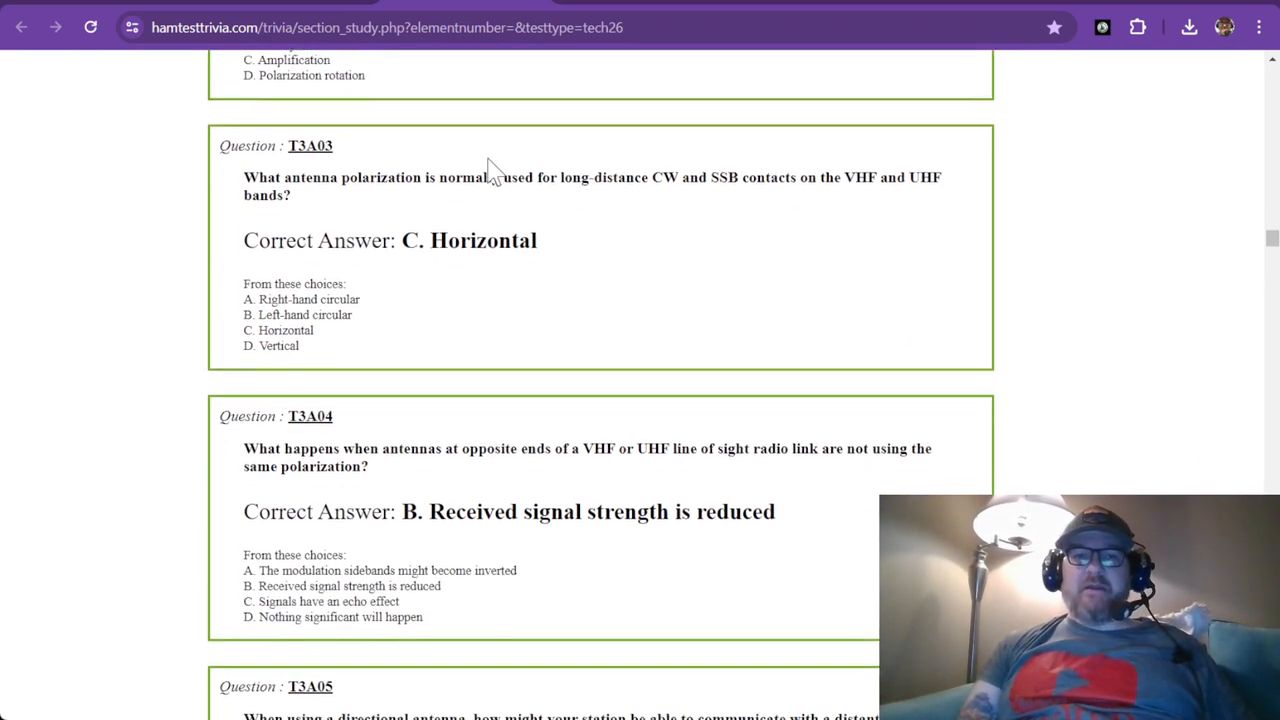
pyautogui.scroll(-3)
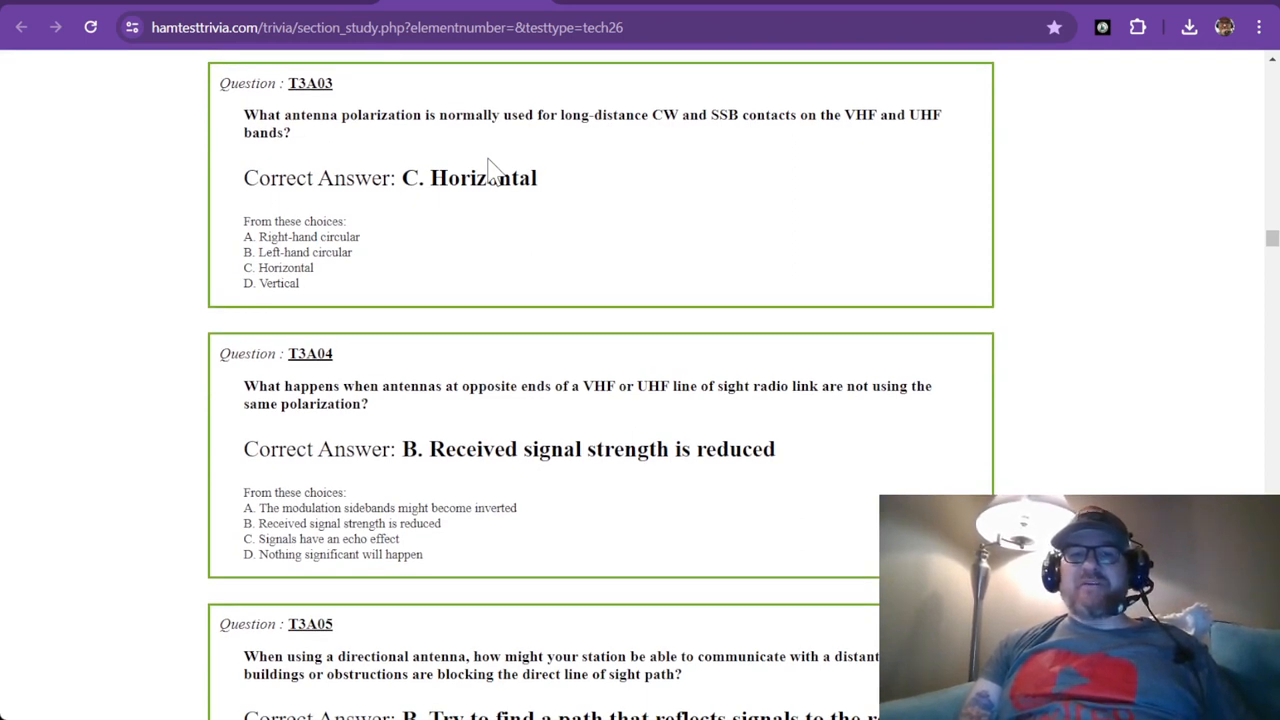
pyautogui.moveTo(676, 136)
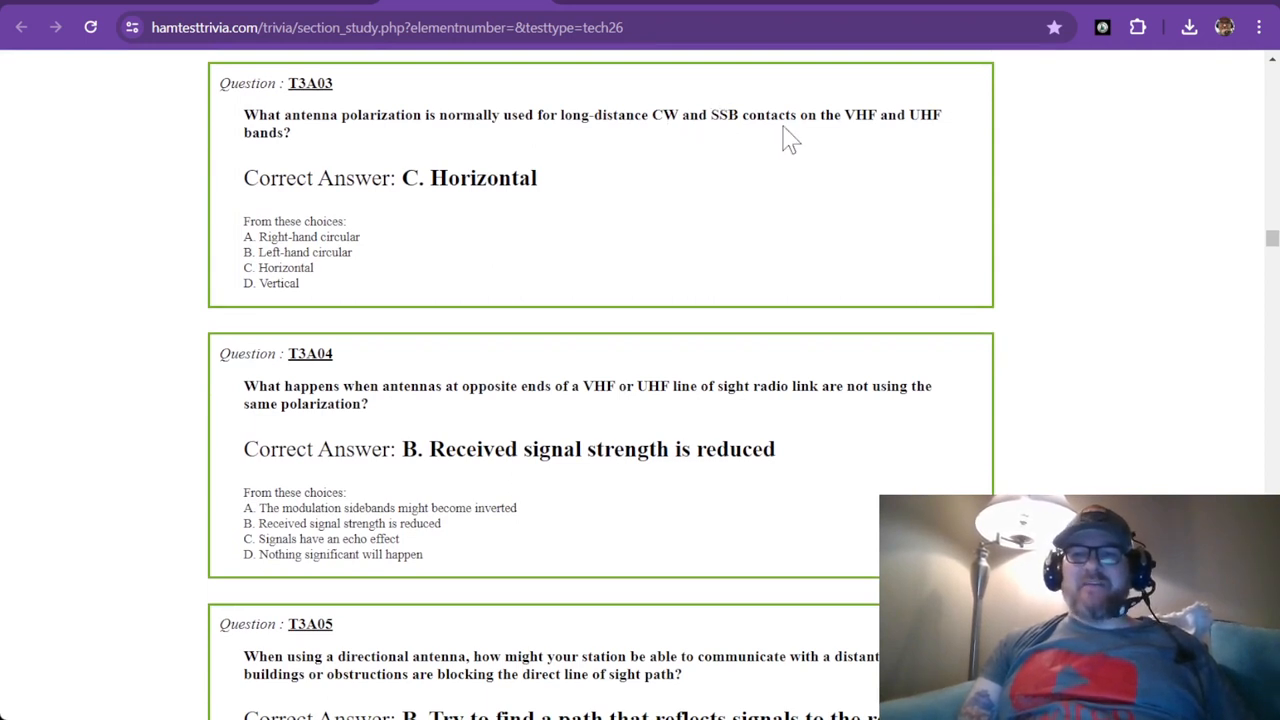
pyautogui.moveTo(620, 160)
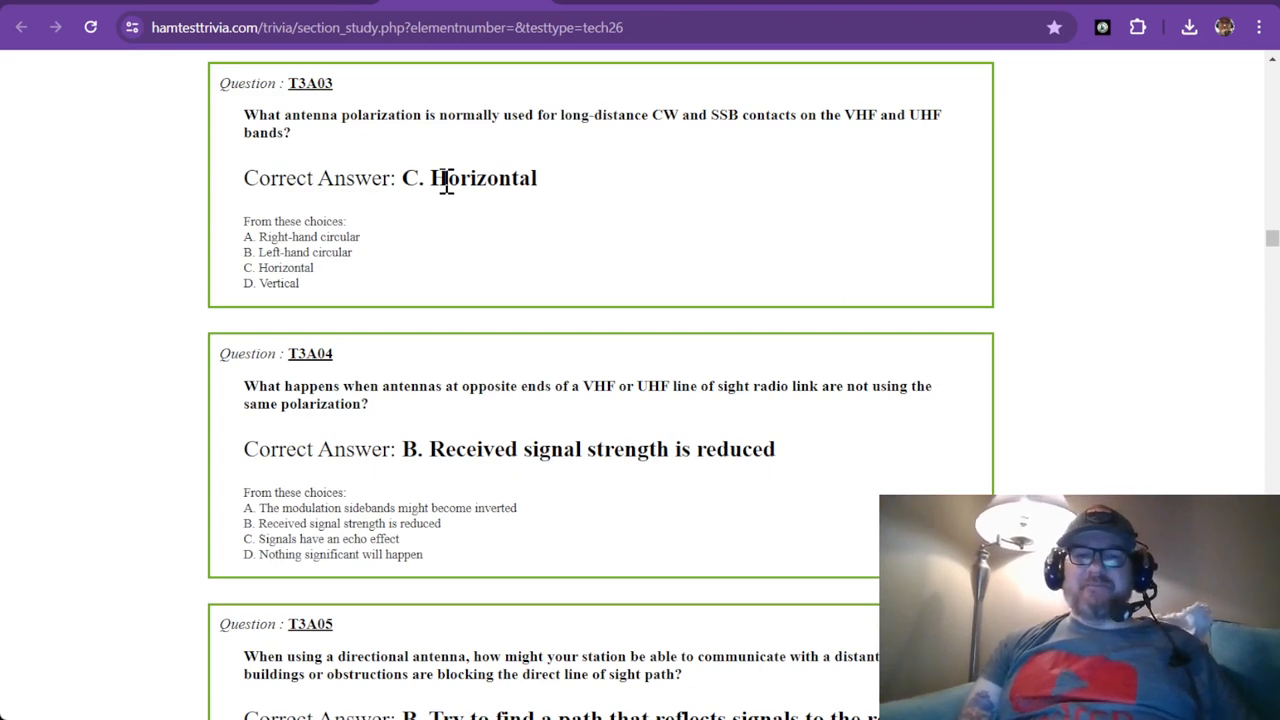
pyautogui.scroll(-3)
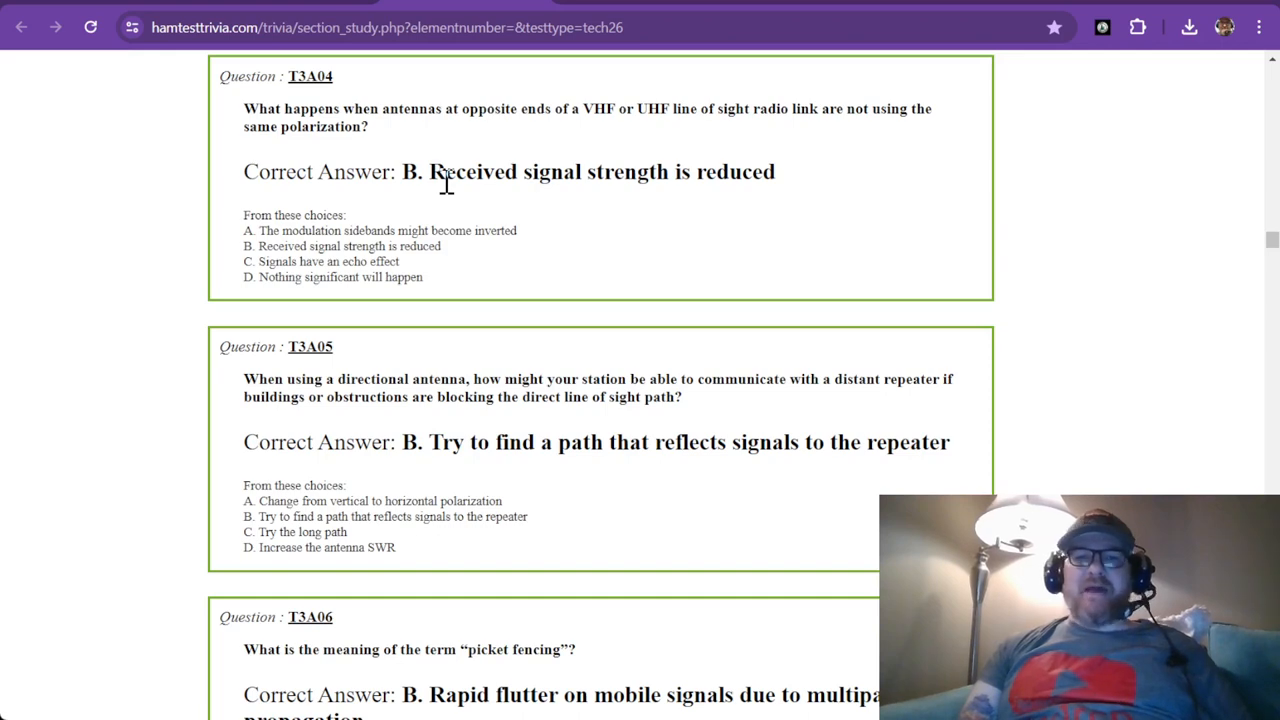
pyautogui.scroll(-3)
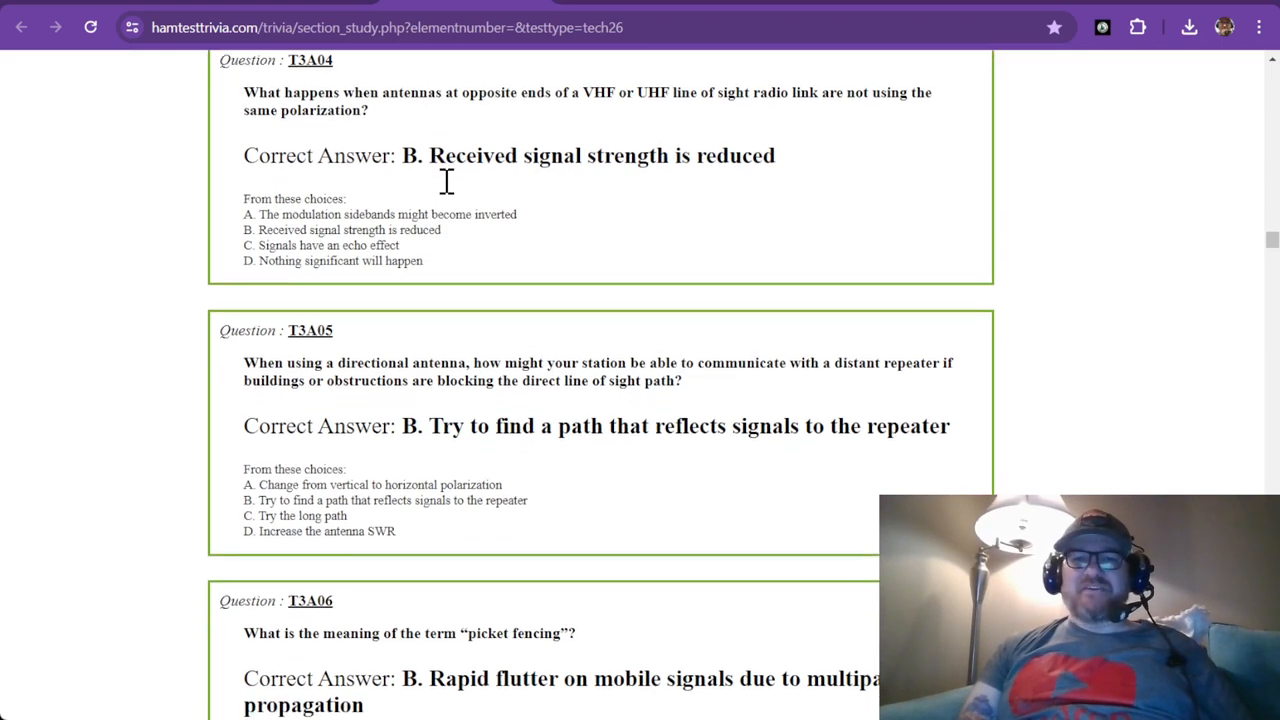
pyautogui.scroll(-3)
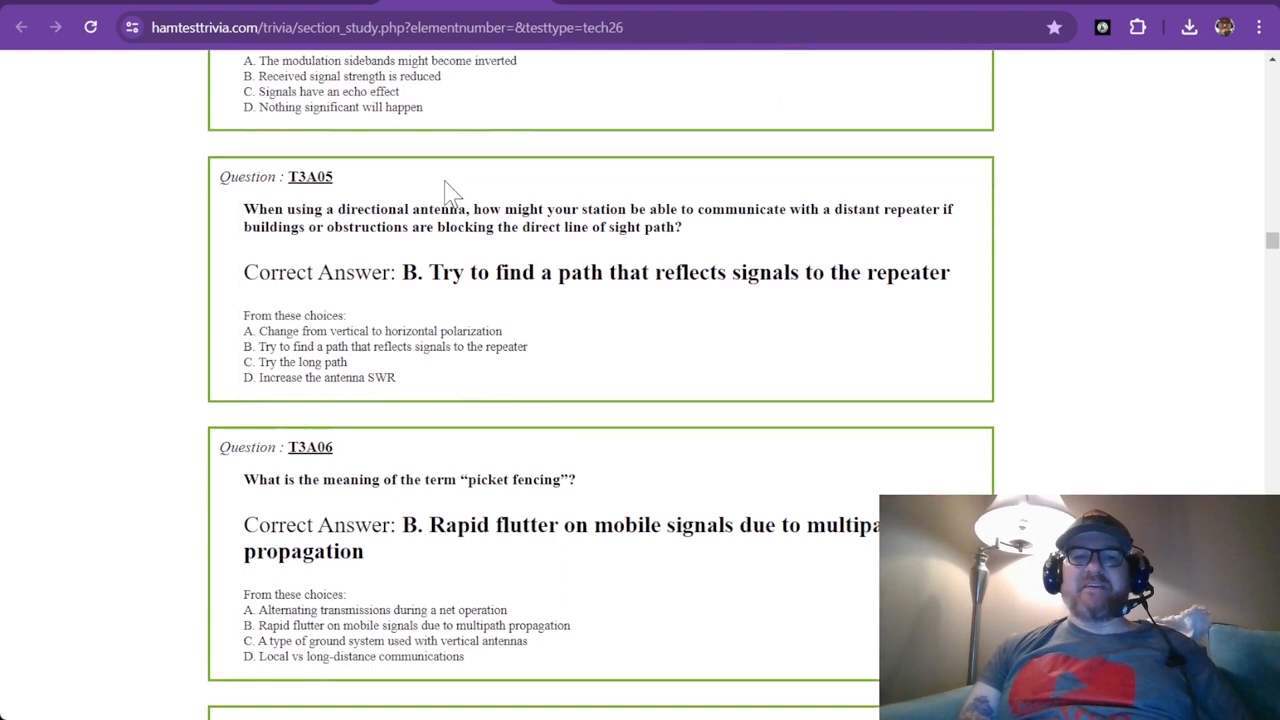
pyautogui.scroll(-3)
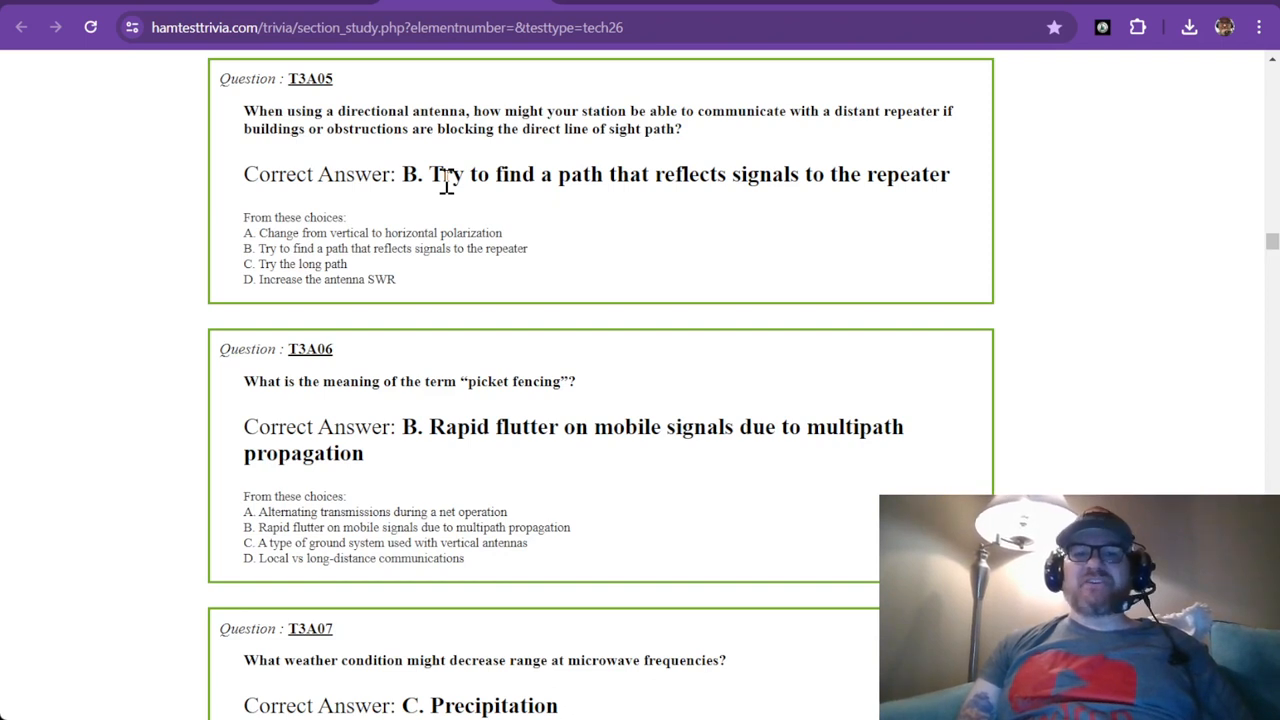
pyautogui.moveTo(608, 130)
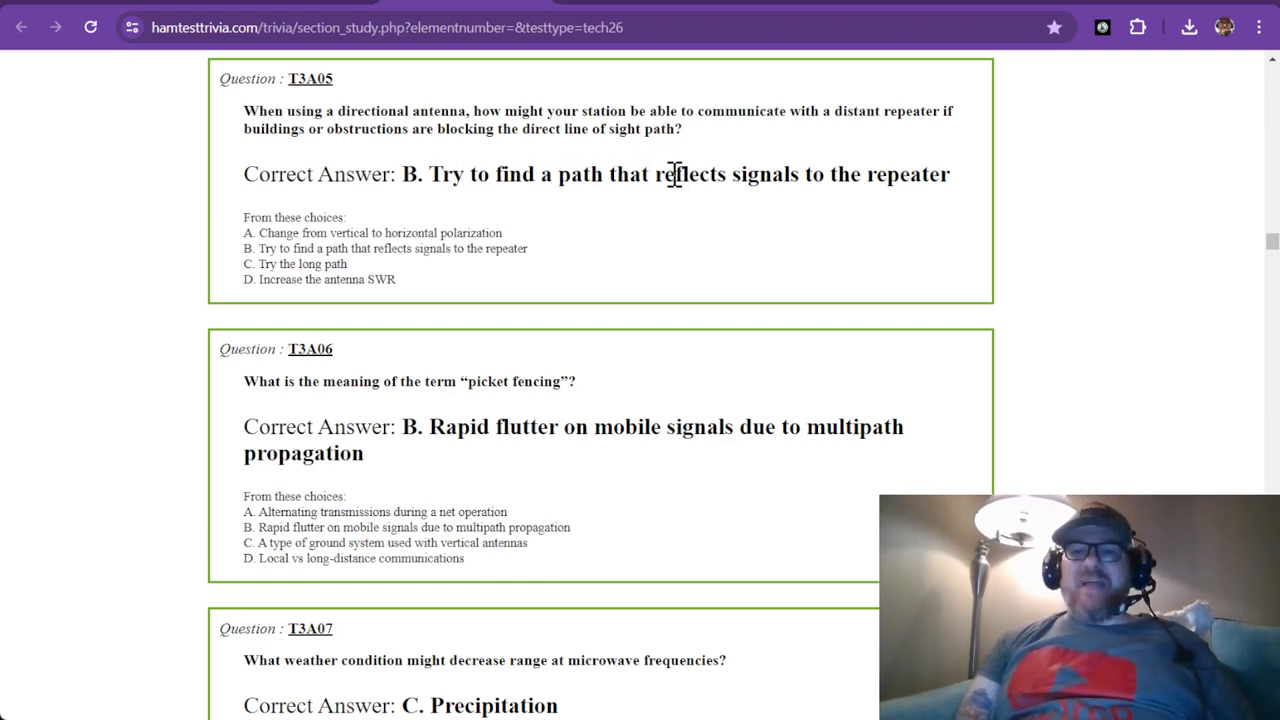
pyautogui.moveTo(890, 180)
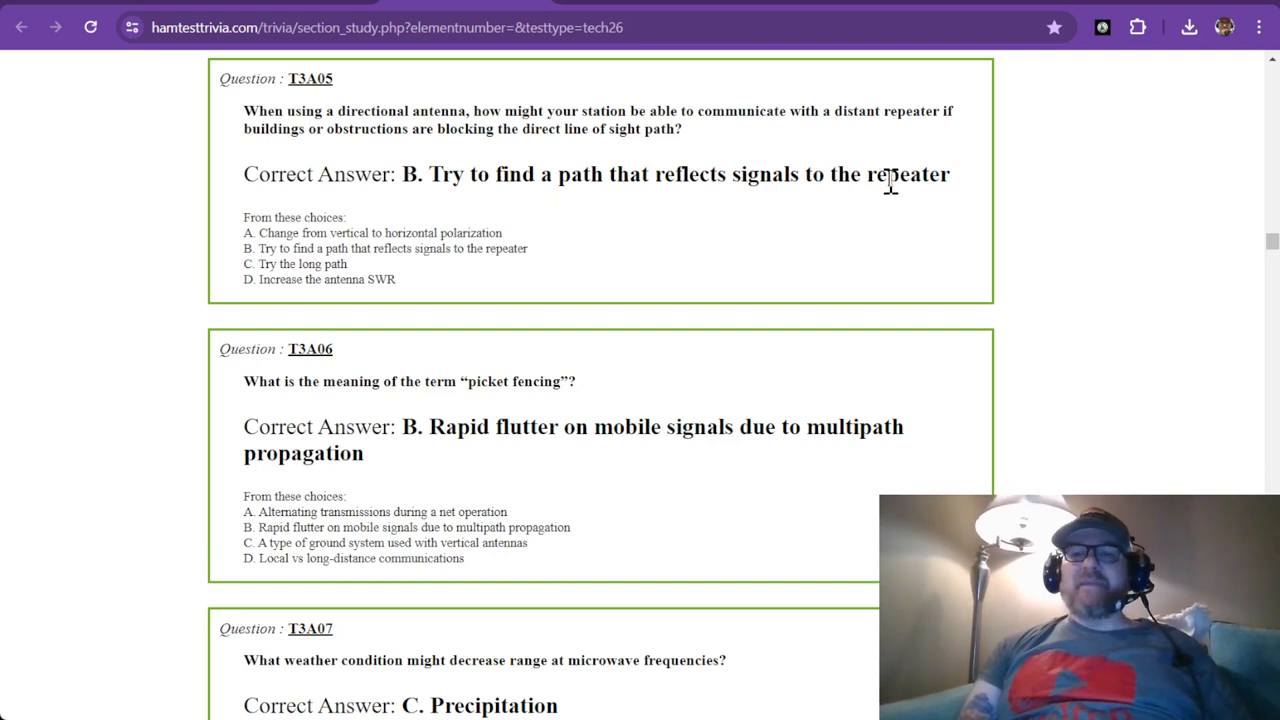
pyautogui.moveTo(884, 236)
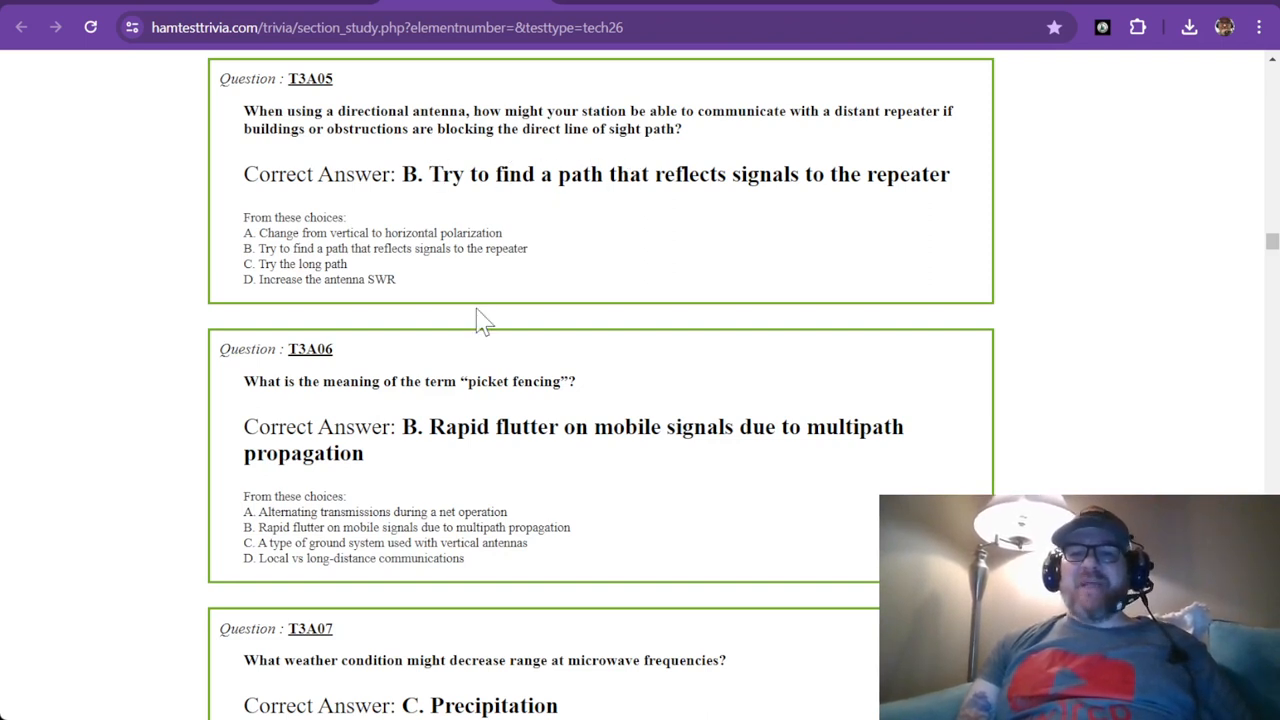
pyautogui.scroll(-3)
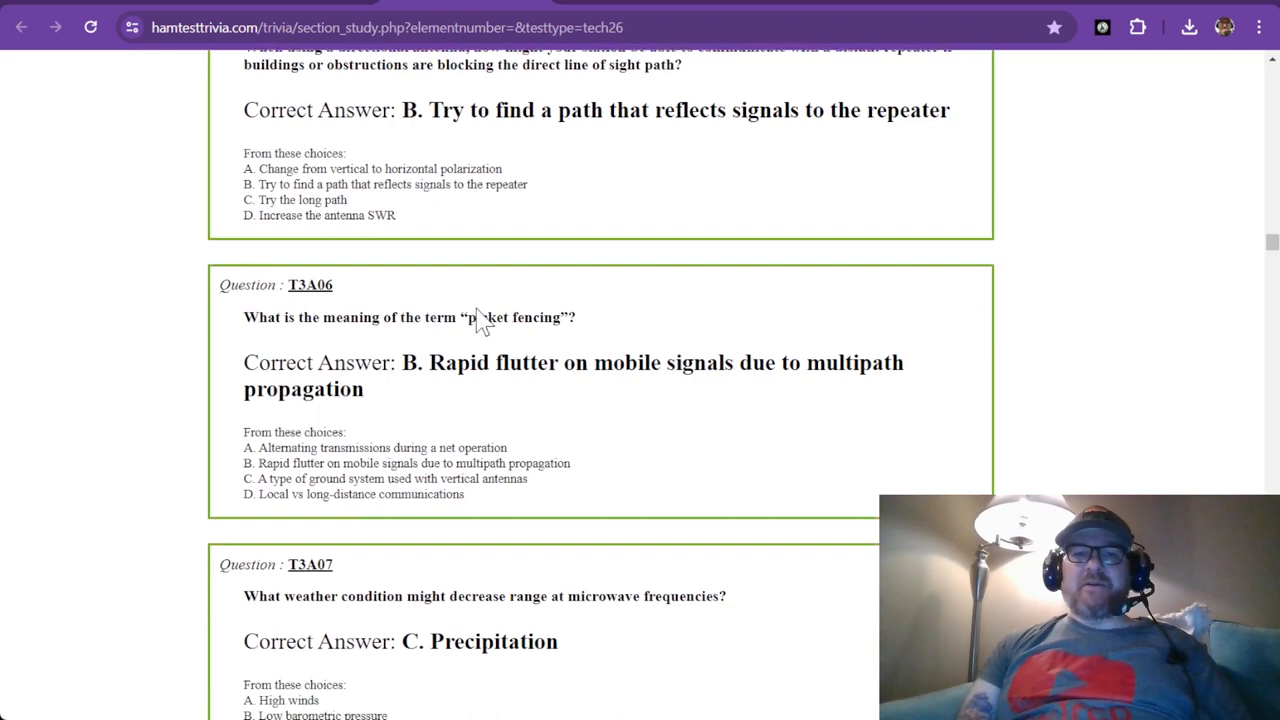
pyautogui.scroll(-3)
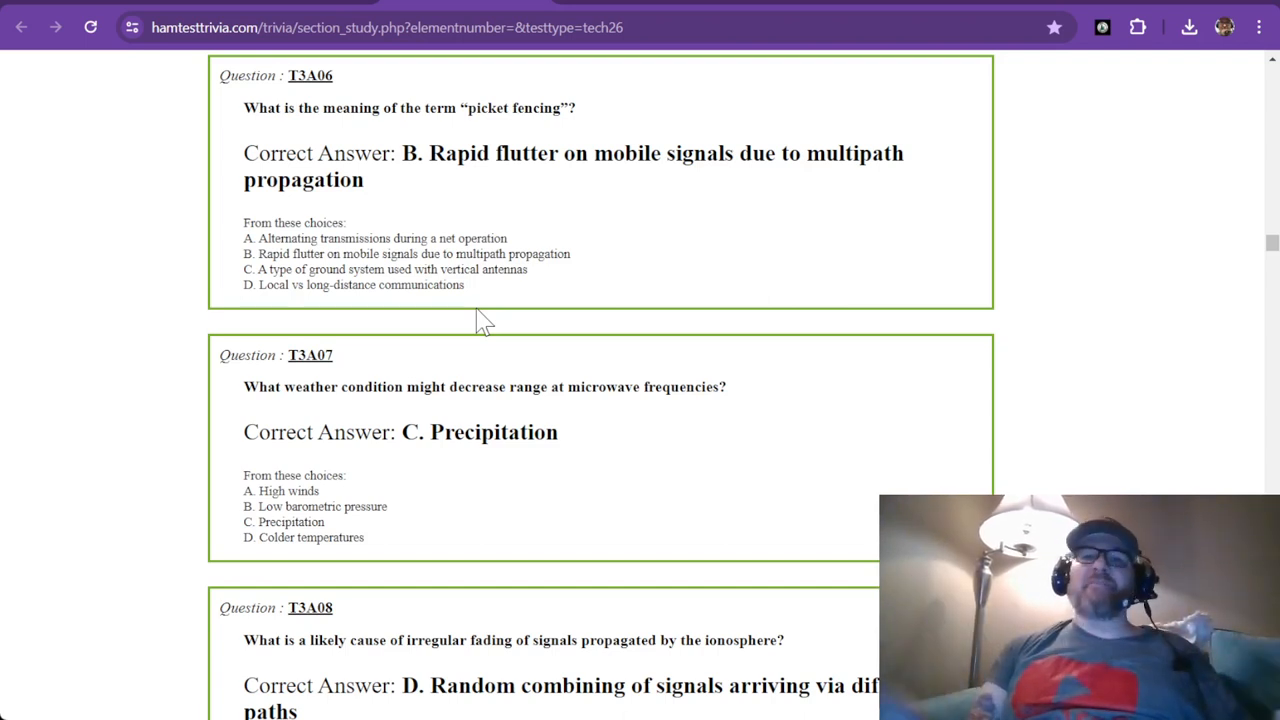
pyautogui.scroll(-3)
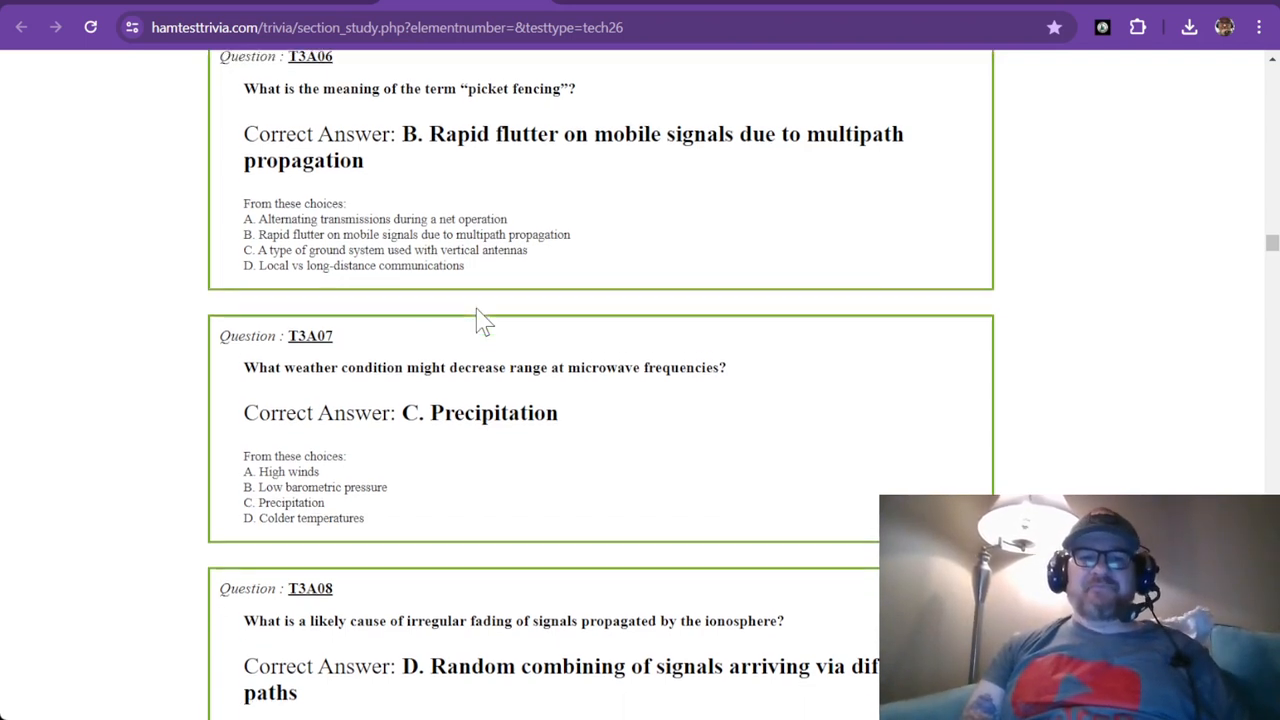
pyautogui.scroll(-3)
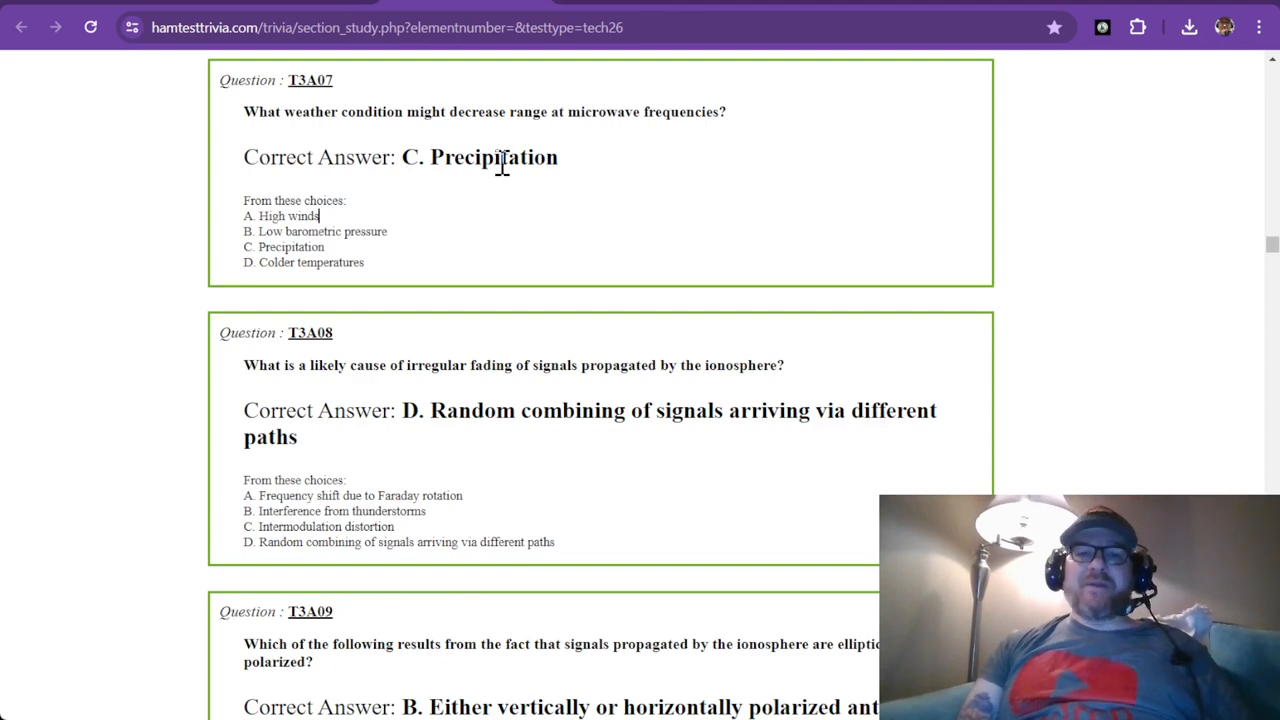
pyautogui.scroll(-3)
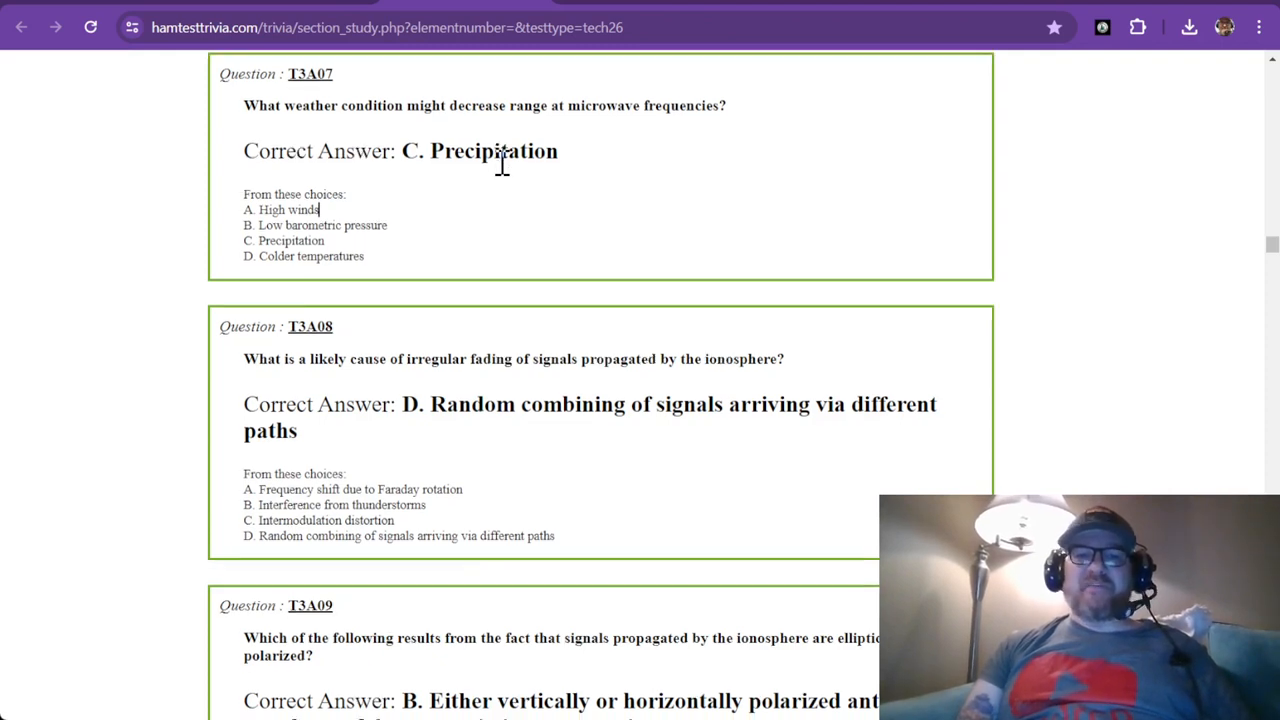
pyautogui.scroll(-3)
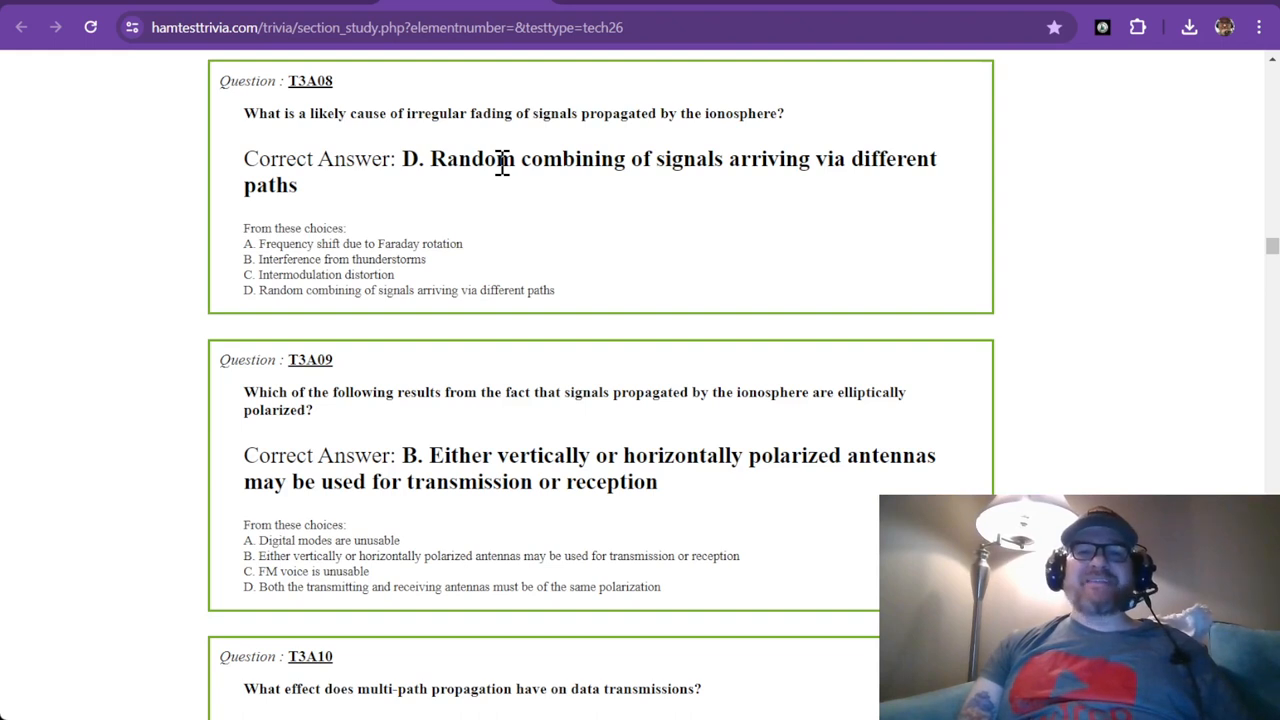
pyautogui.moveTo(636, 170)
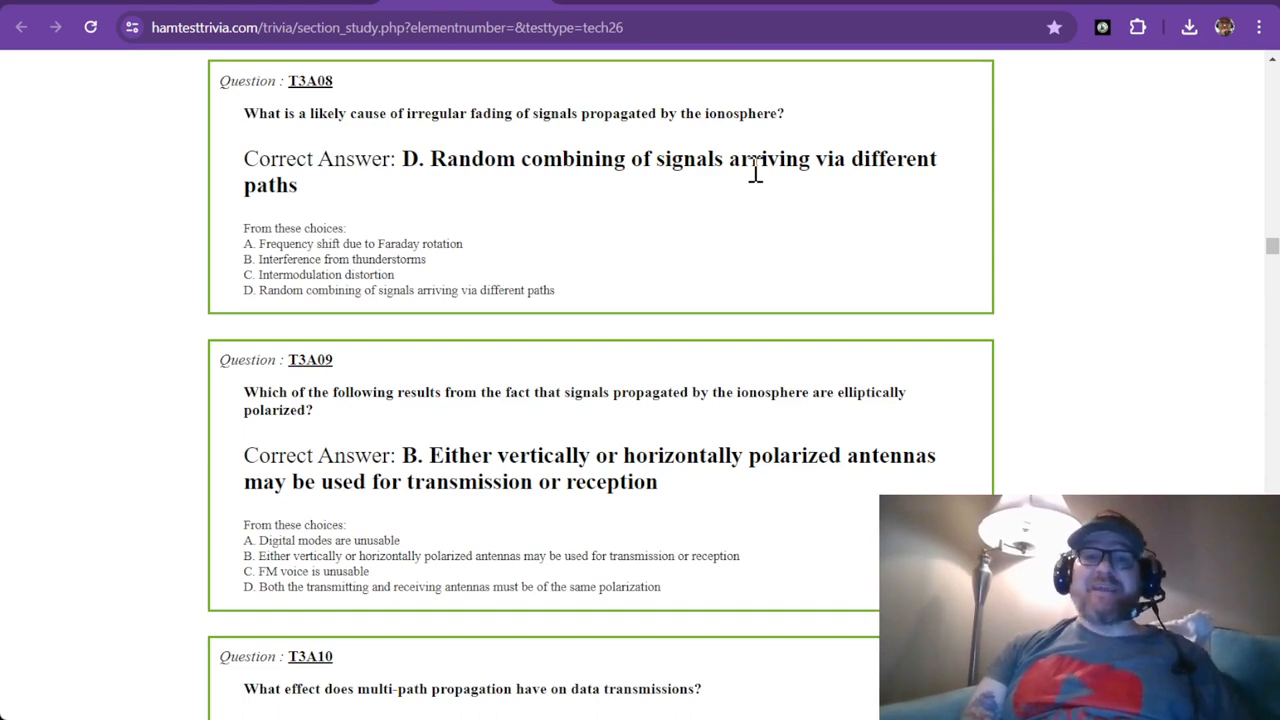
pyautogui.scroll(-3)
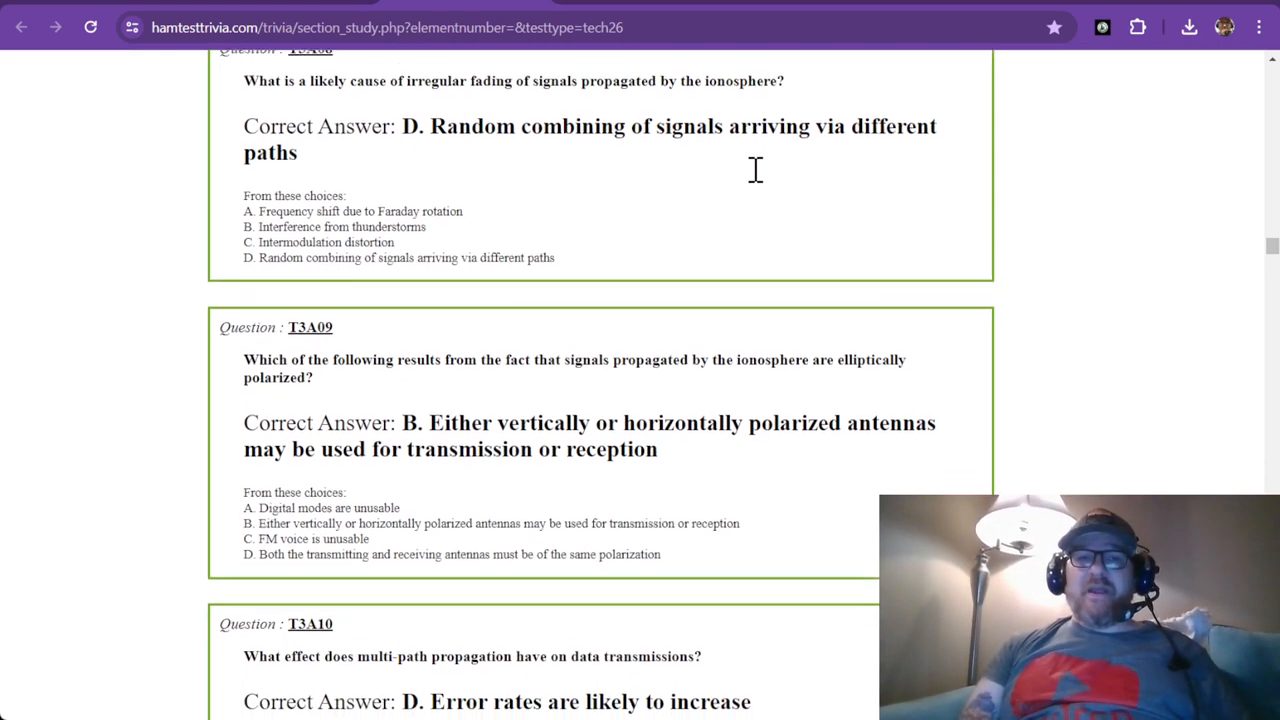
pyautogui.scroll(-3)
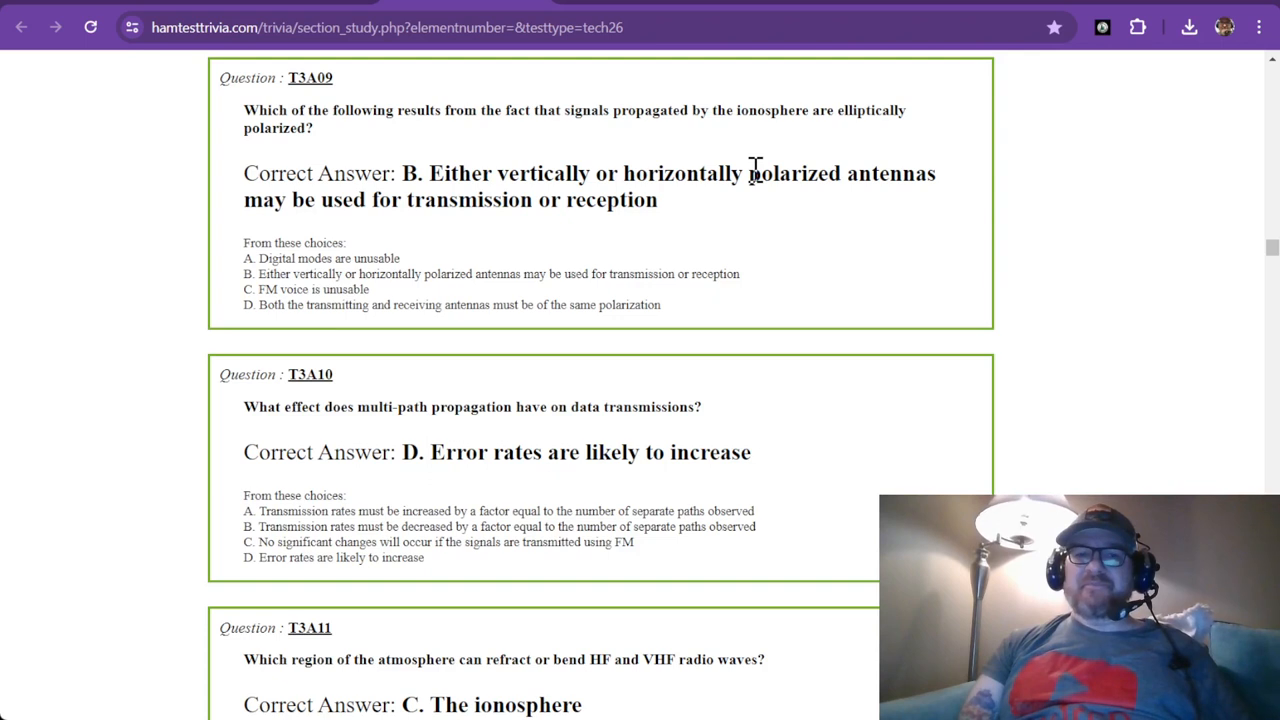
pyautogui.moveTo(564, 188)
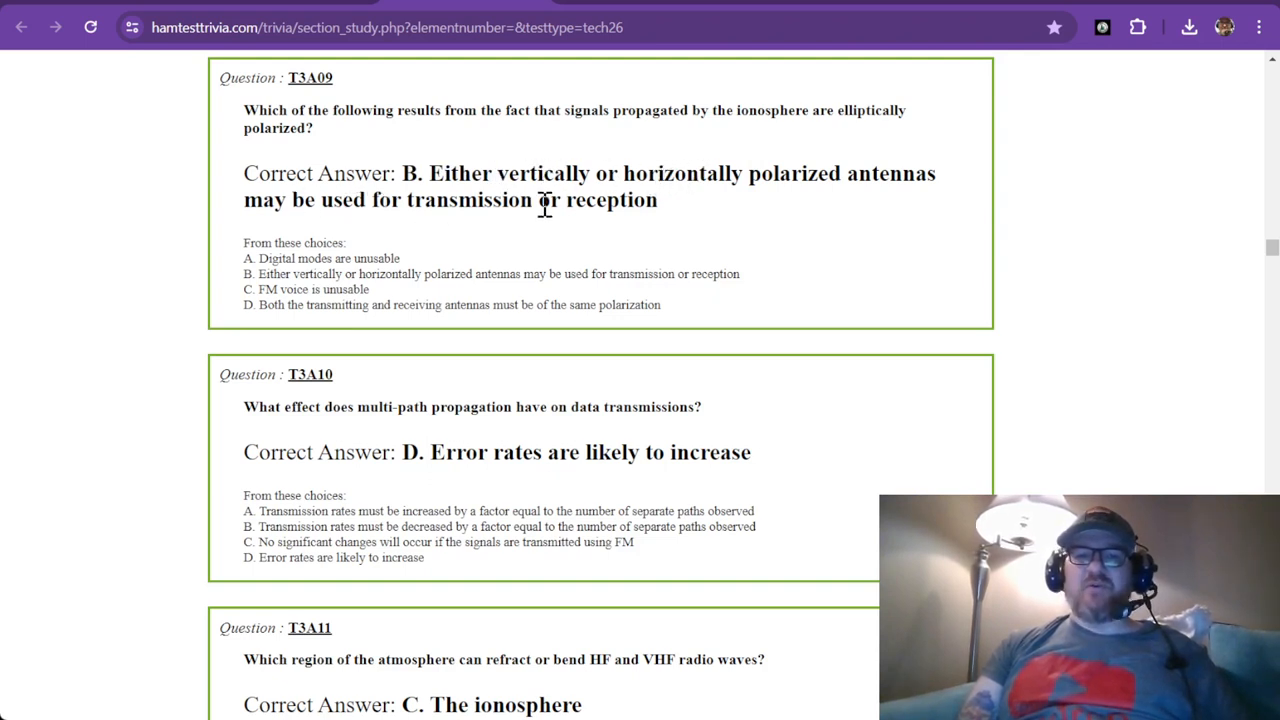
pyautogui.moveTo(604, 204)
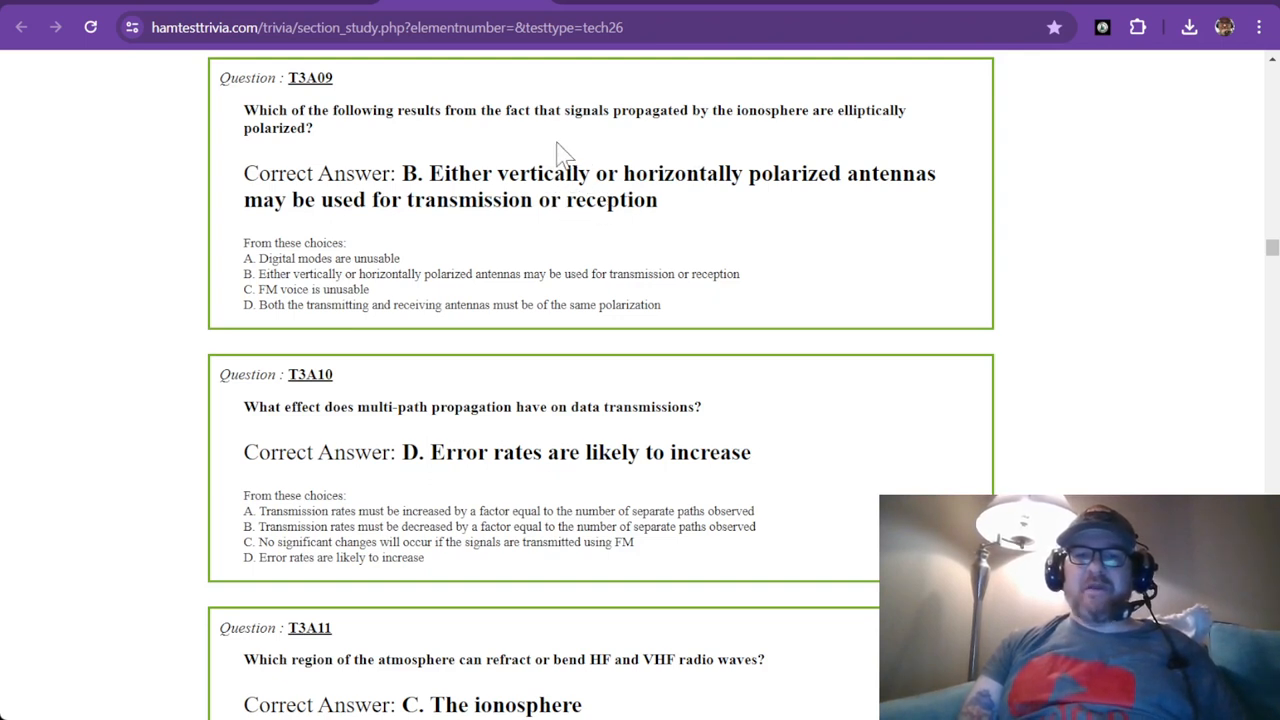
pyautogui.moveTo(640, 136)
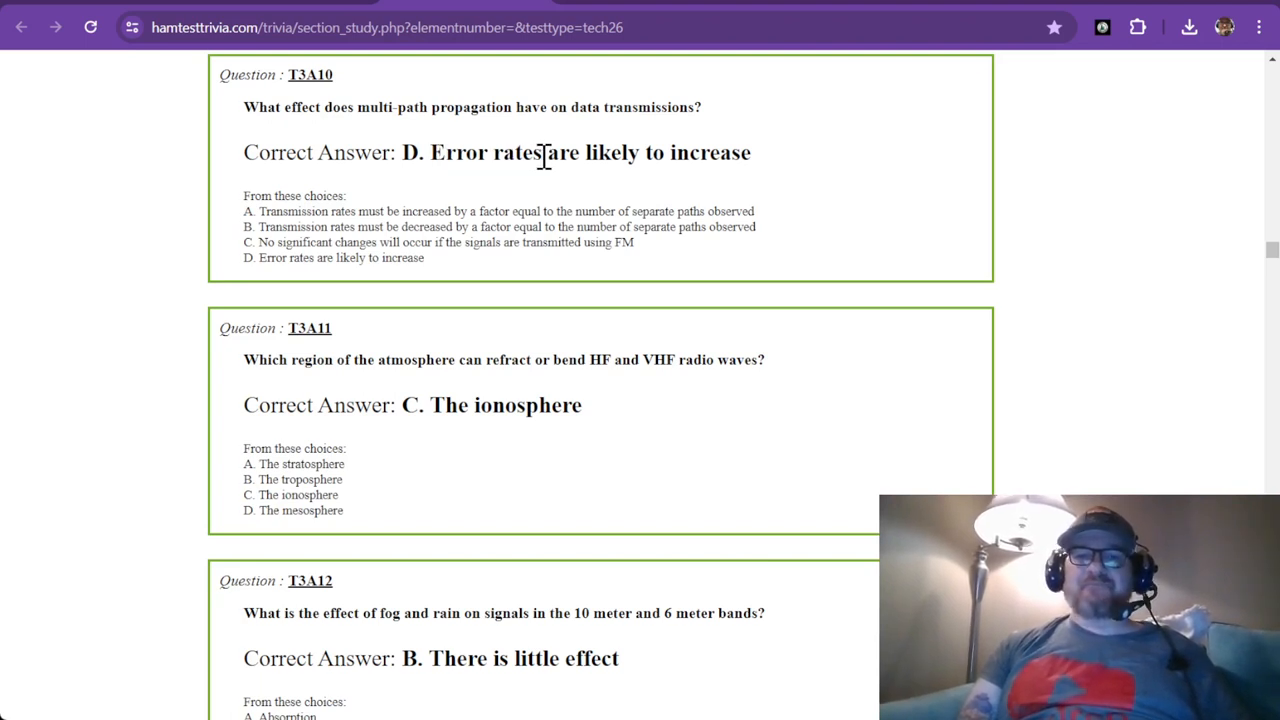
pyautogui.scroll(-3)
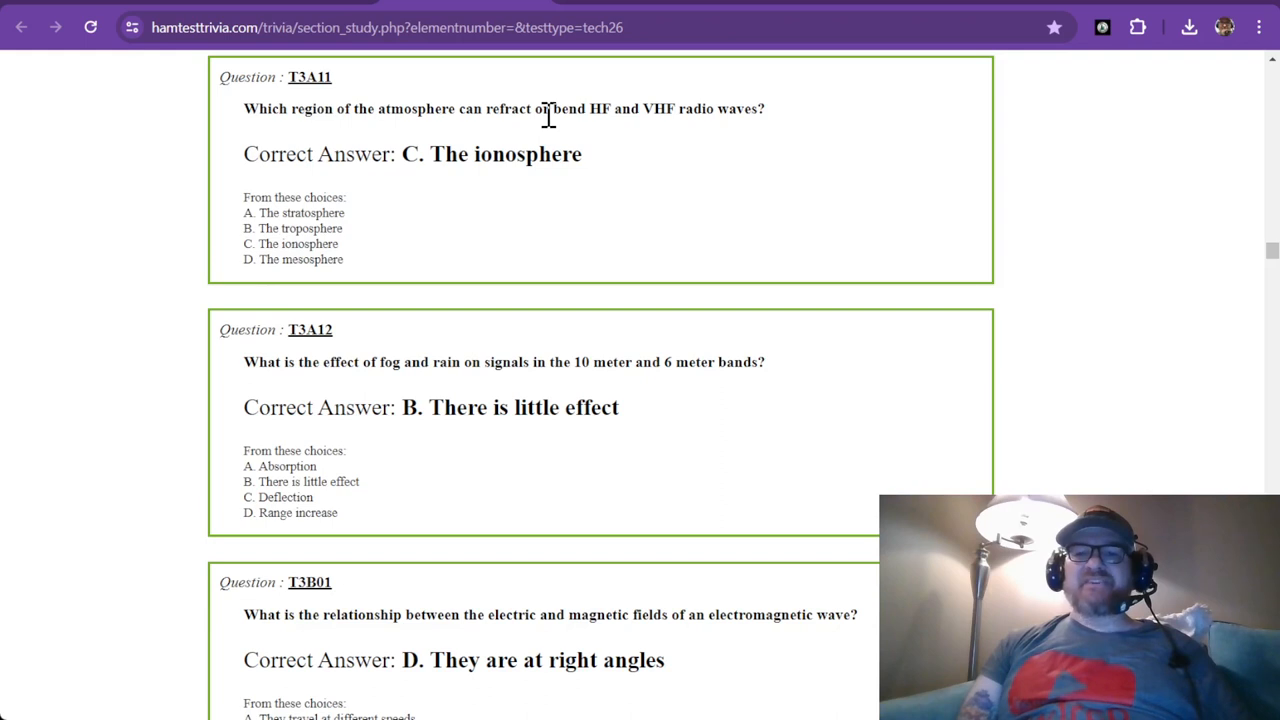
pyautogui.moveTo(530, 140)
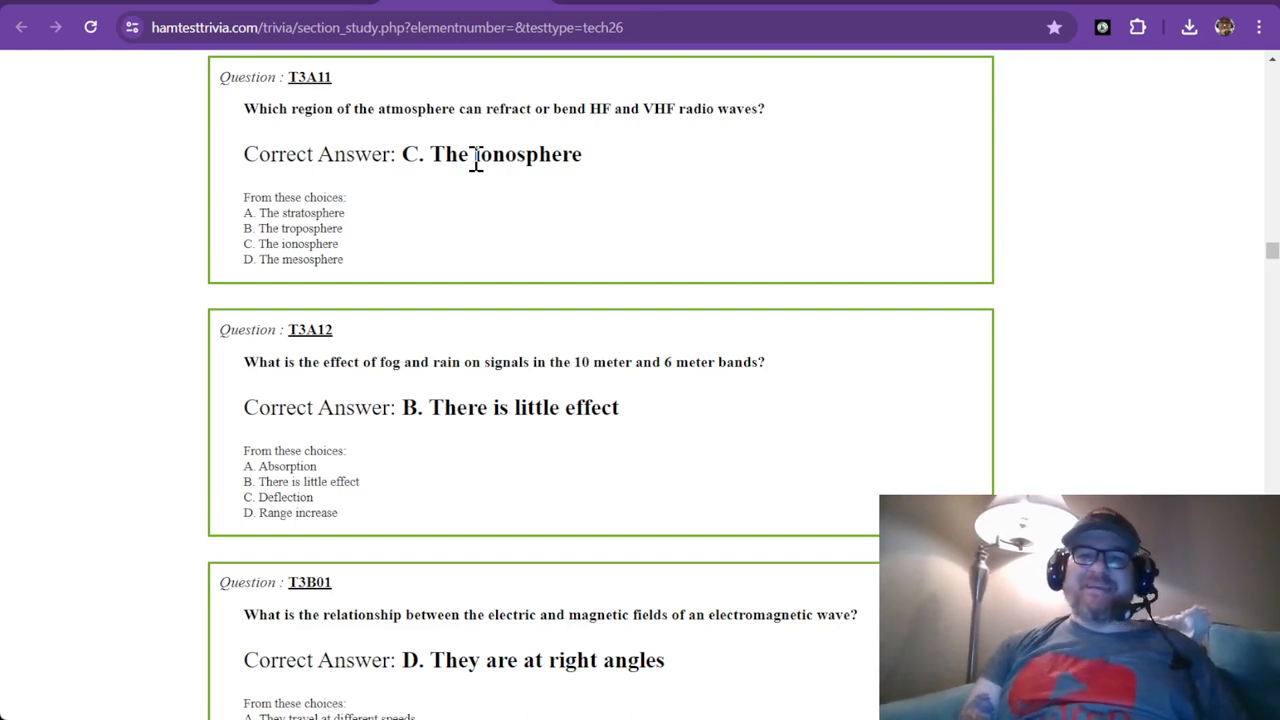
pyautogui.scroll(-3)
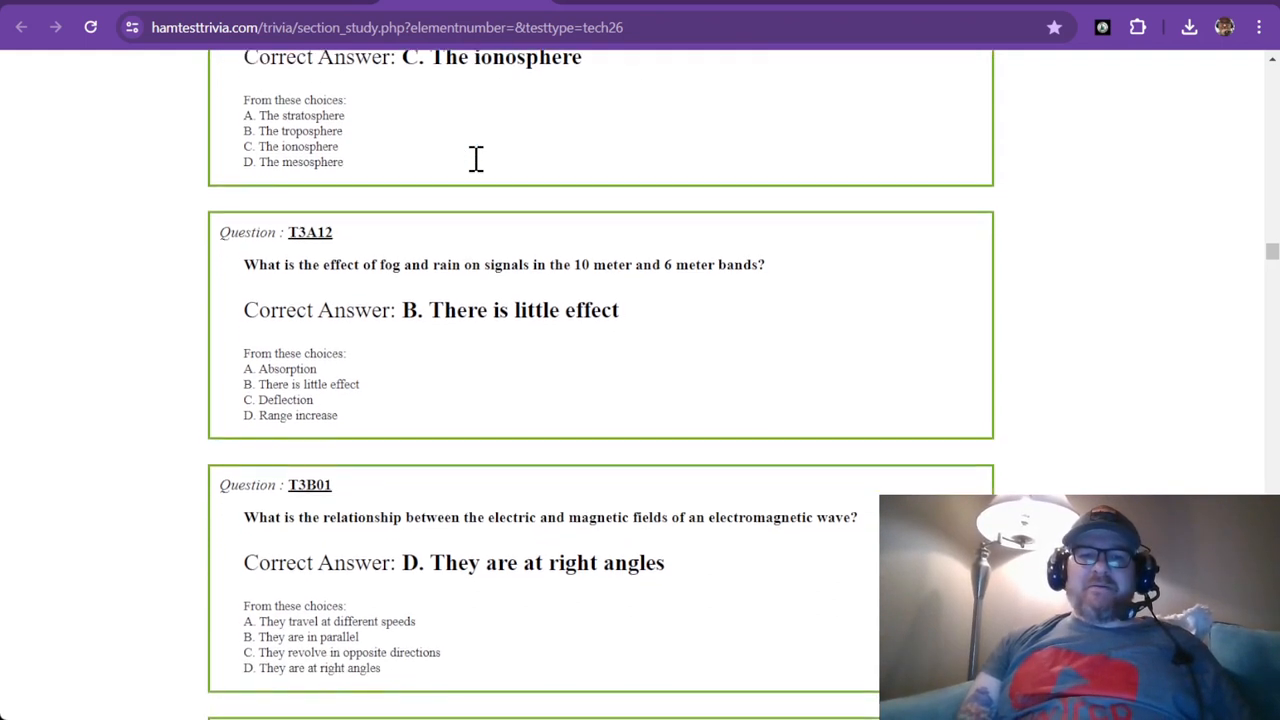
pyautogui.scroll(-3)
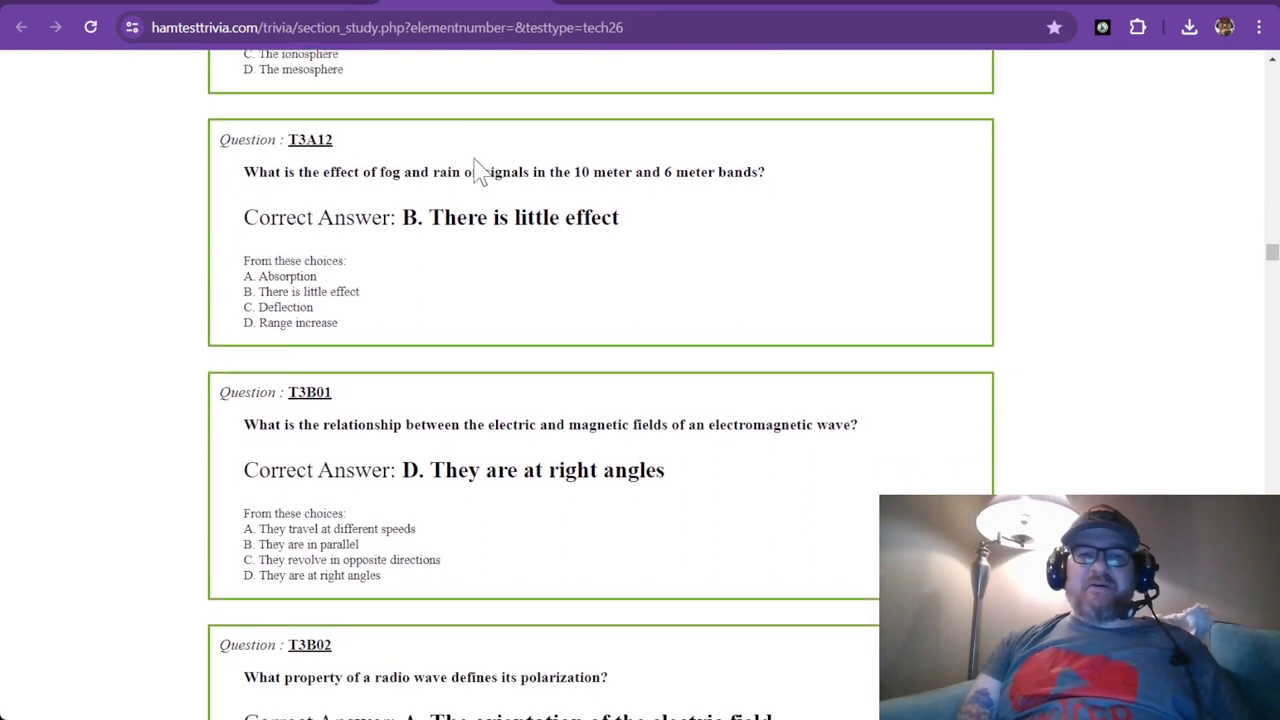
pyautogui.scroll(-3)
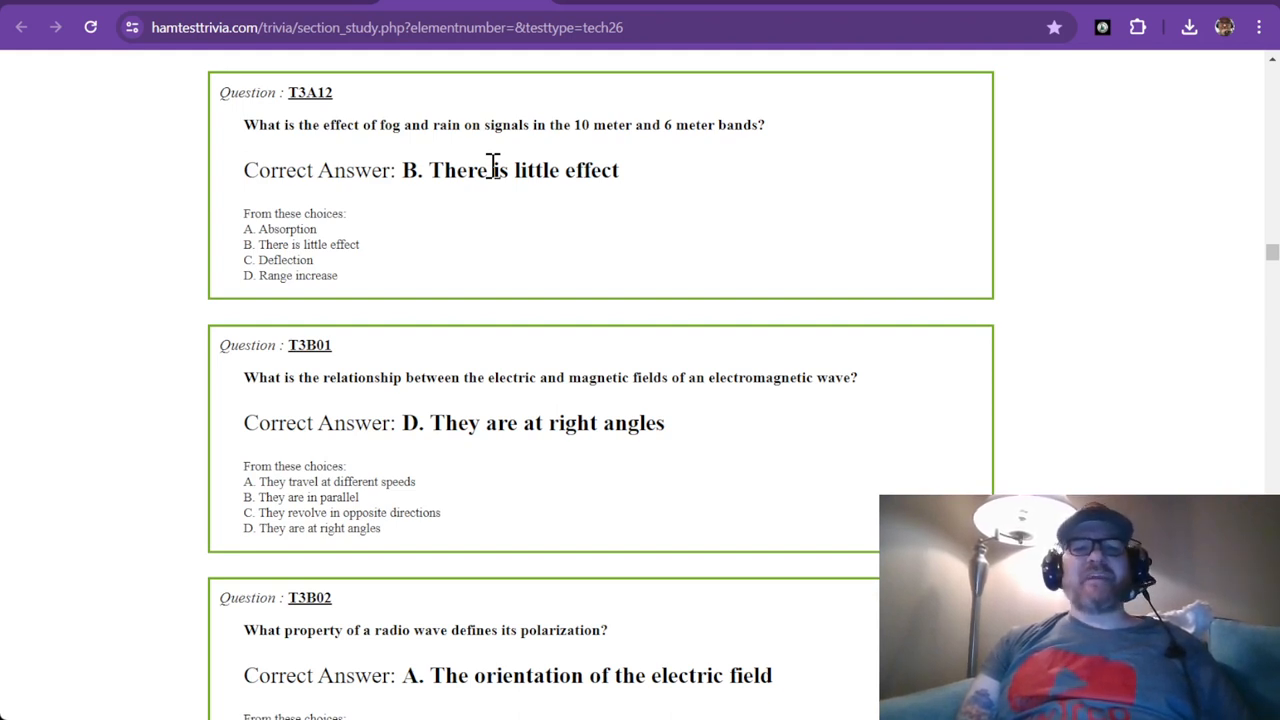
pyautogui.moveTo(400, 160)
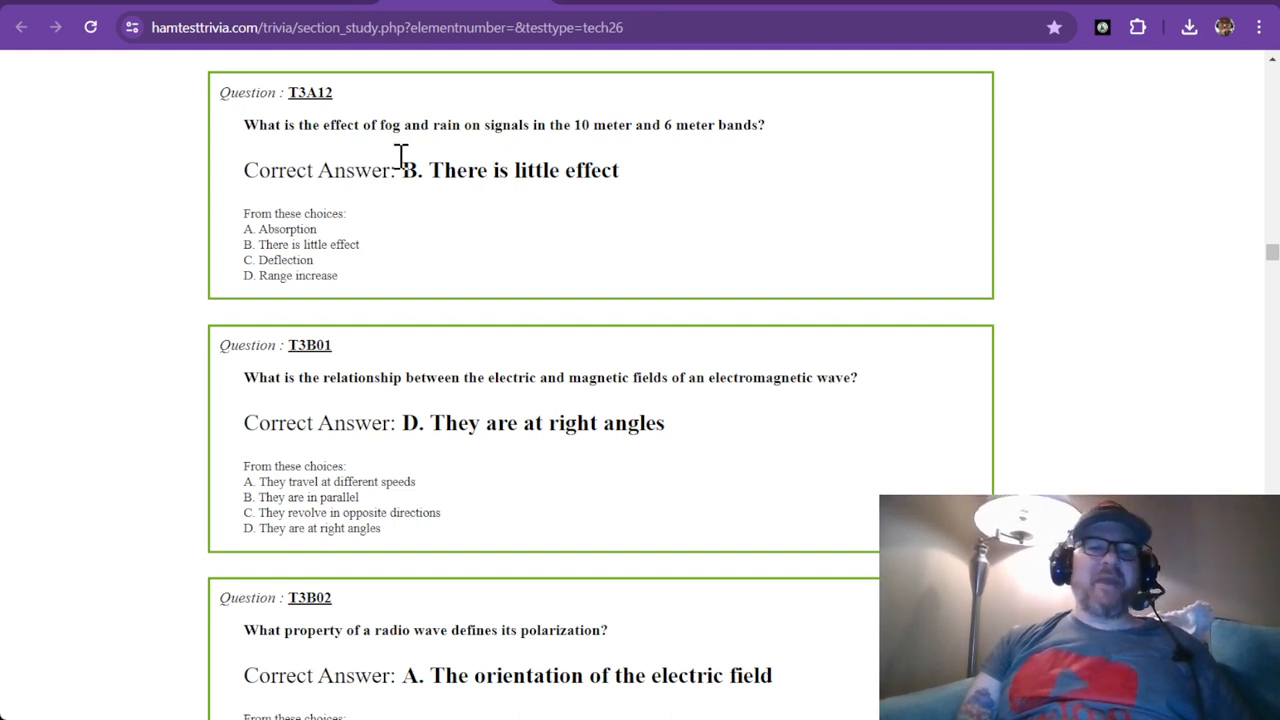